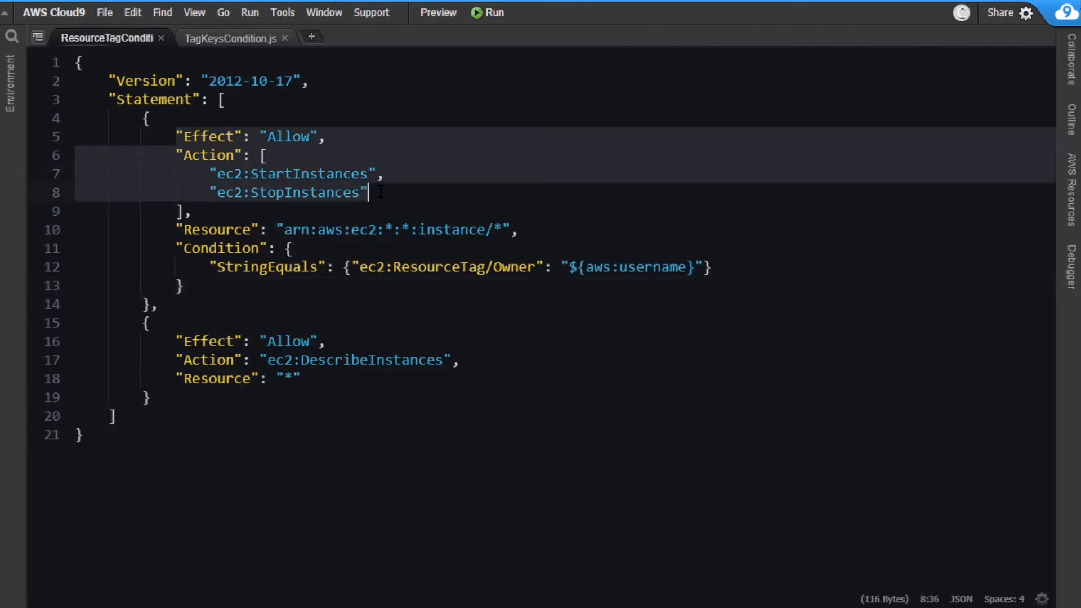
mouse_move(501, 175)
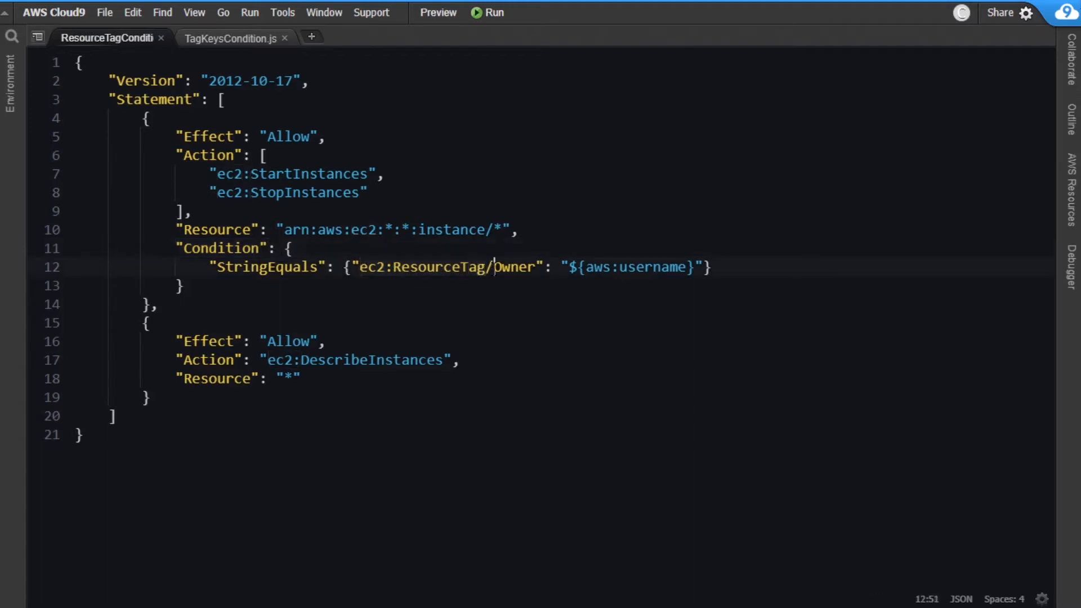
- Match the policy's Owner tag key to JumpBox1's Owner tag, then select the Rosemarymanxwww-env instance
double_click(514, 268)
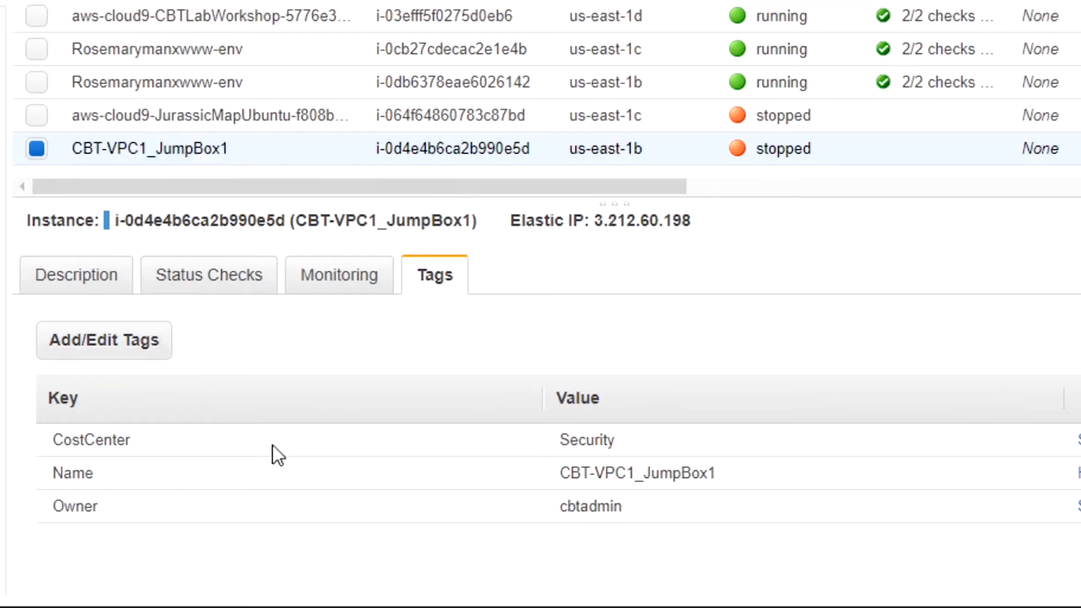
double_click(74, 506)
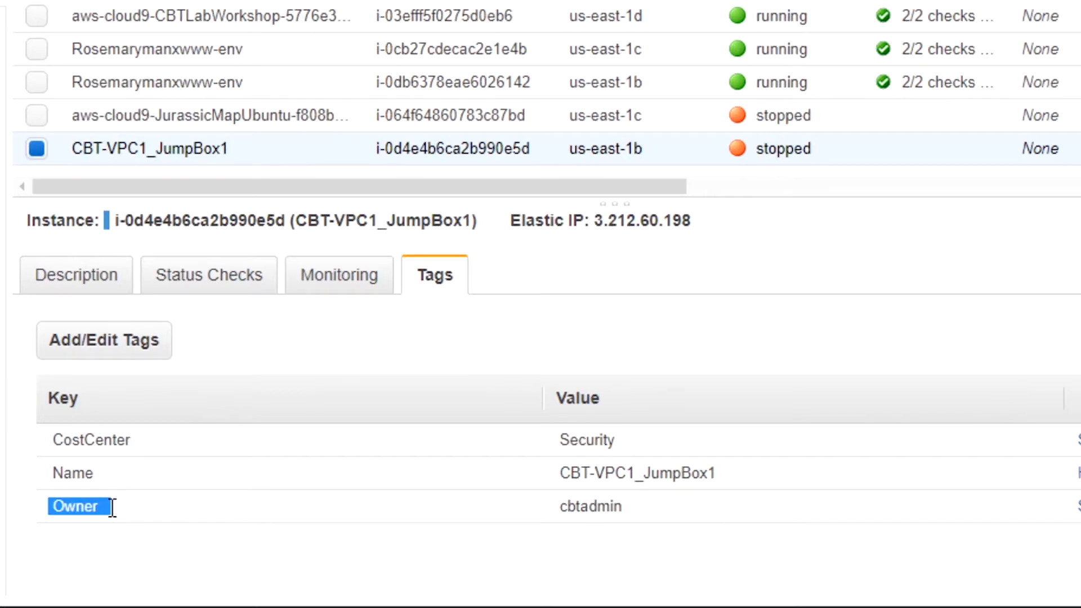
left_click(138, 542)
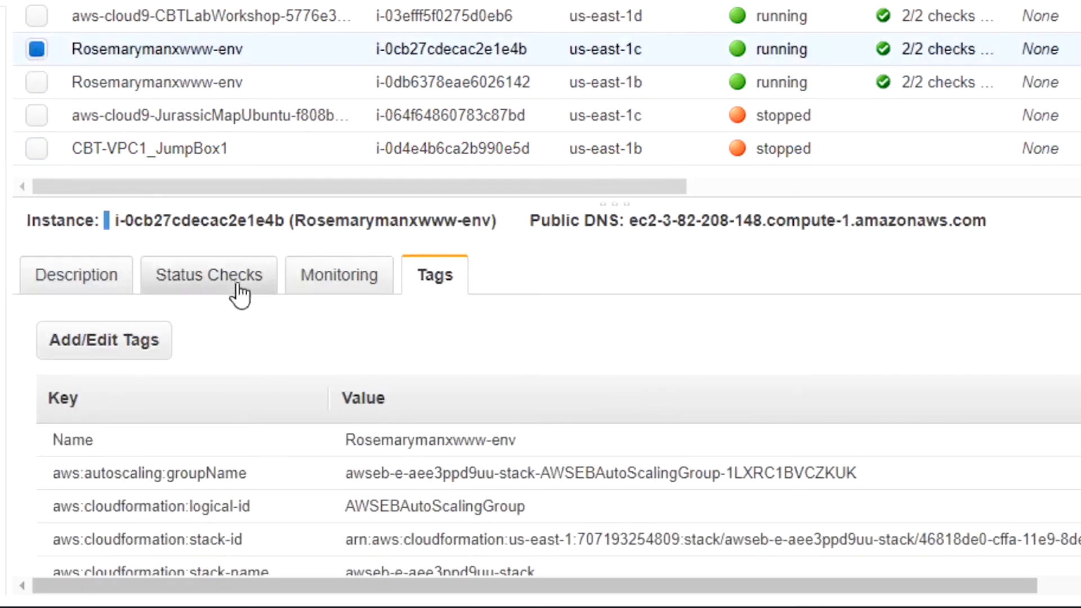
- Scroll the Tags tab to reveal the CloudFormation and Elastic Beanstalk environment tags, with no Owner tag
scroll("down", 3)
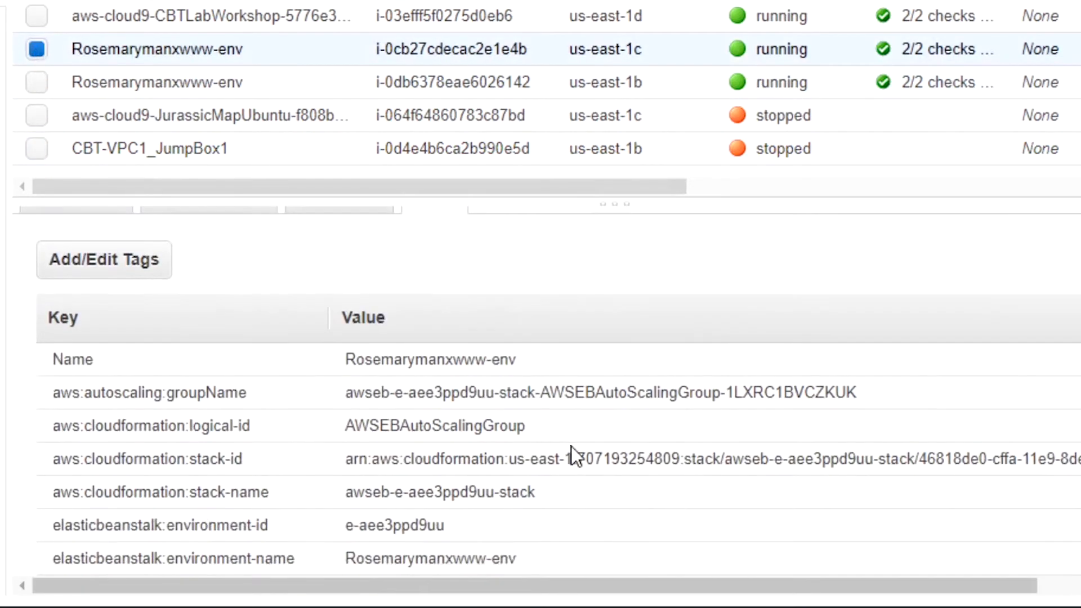
scroll("down", 3)
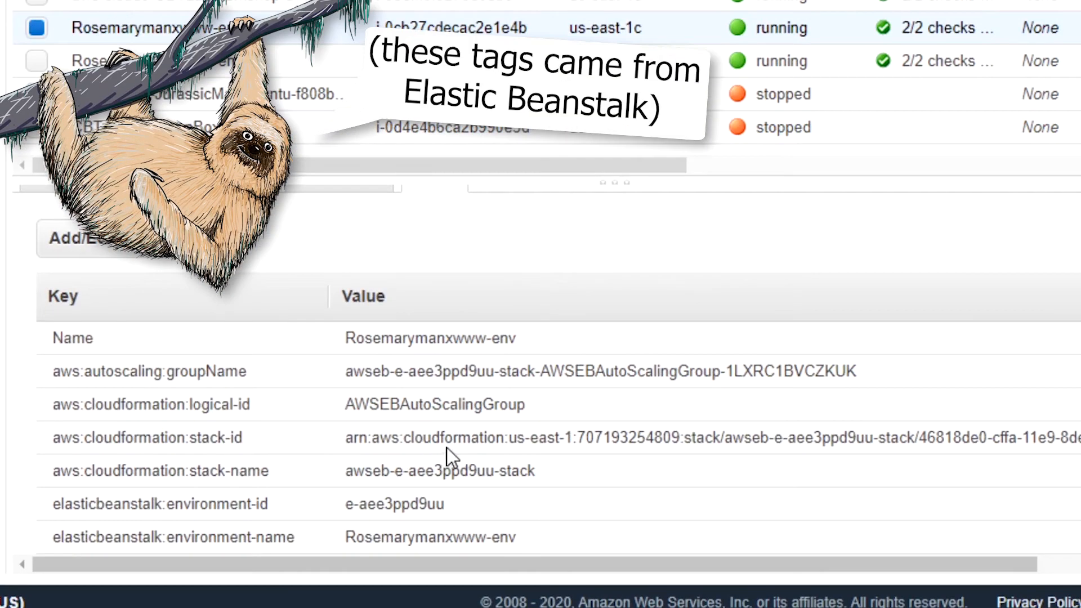
mouse_move(519, 442)
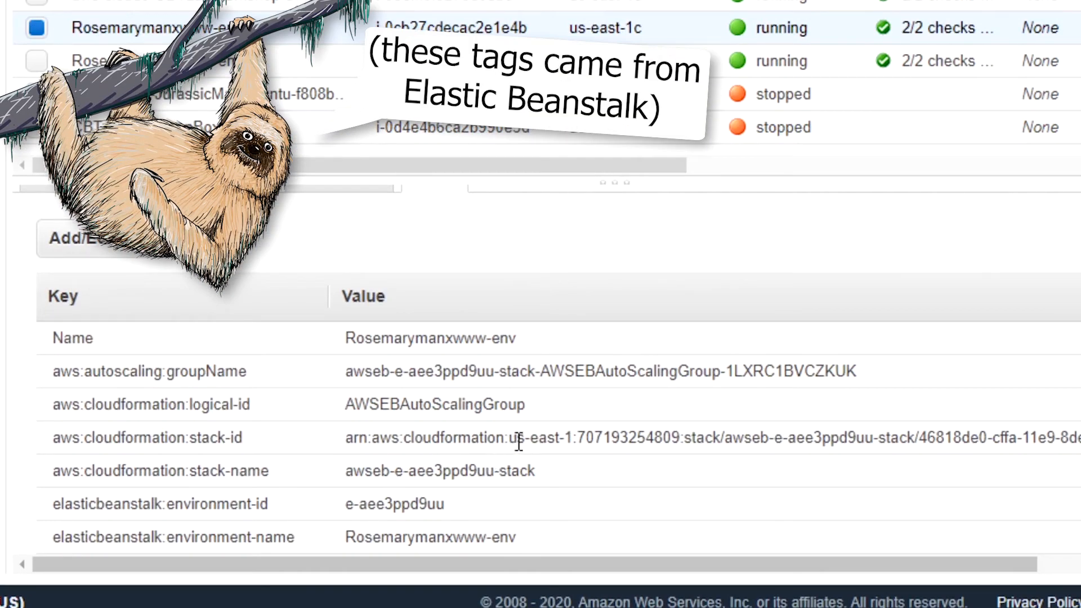